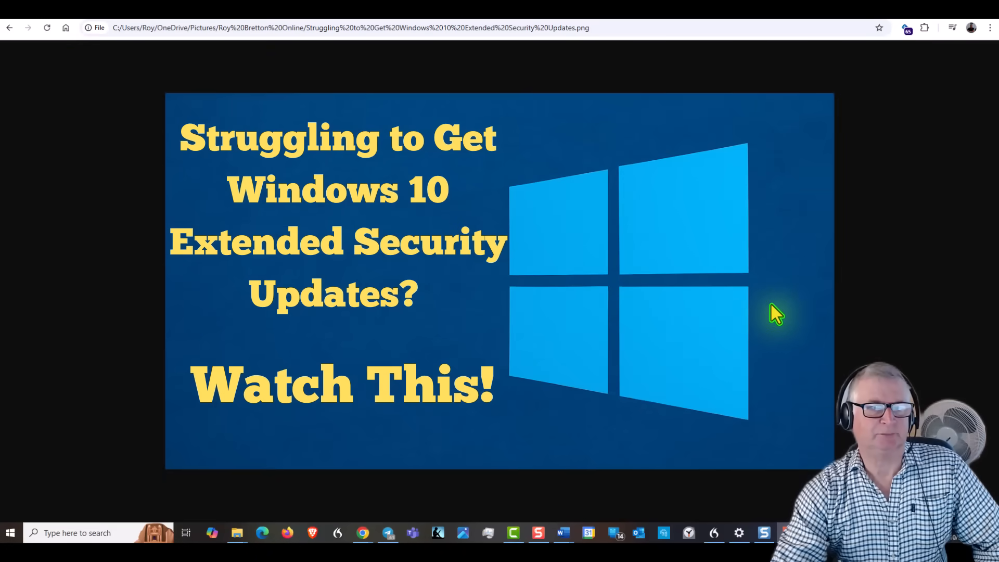
pyautogui.moveTo(771, 332)
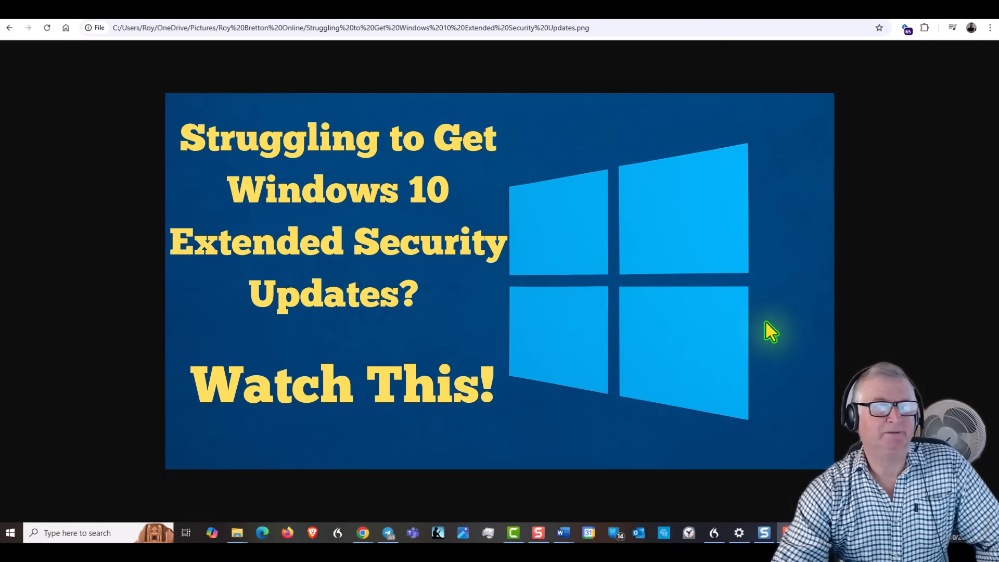
pyautogui.moveTo(799, 267)
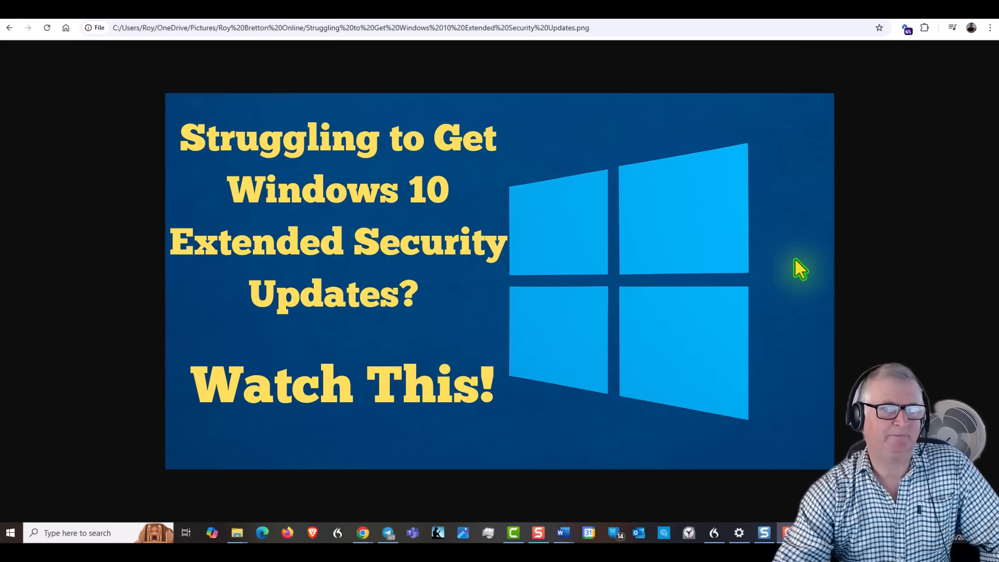
pyautogui.moveTo(493, 232)
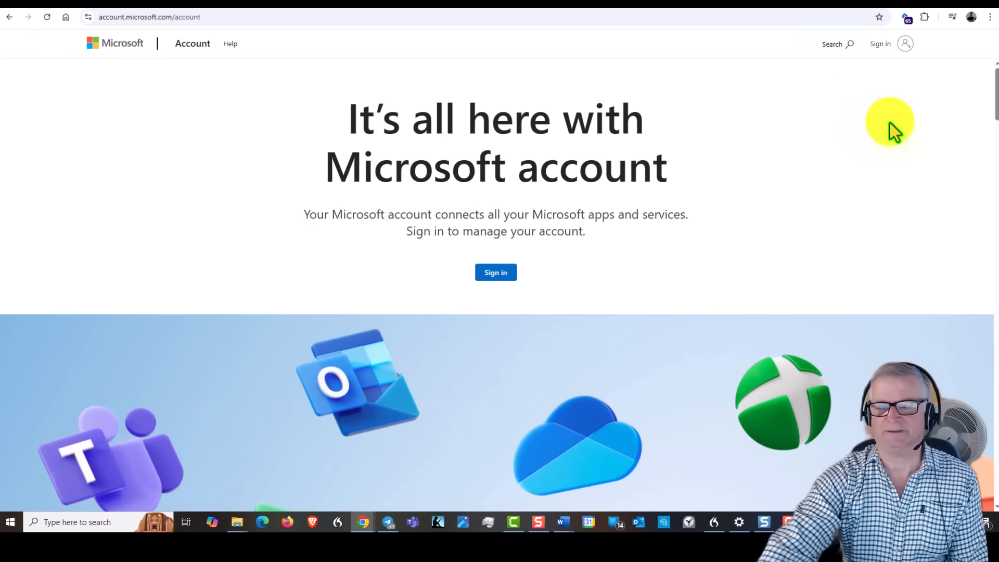
pyautogui.moveTo(873, 105)
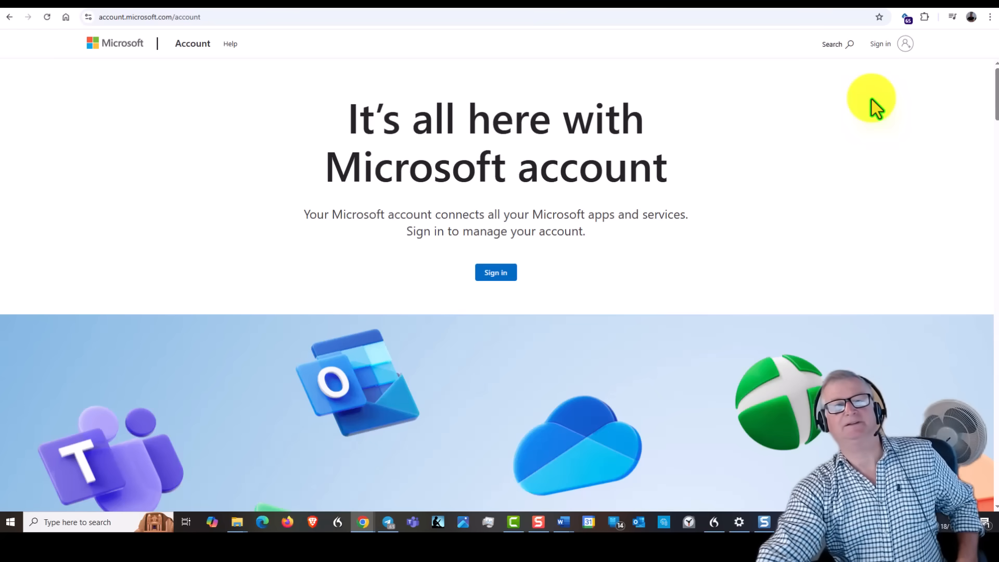
pyautogui.moveTo(894, 86)
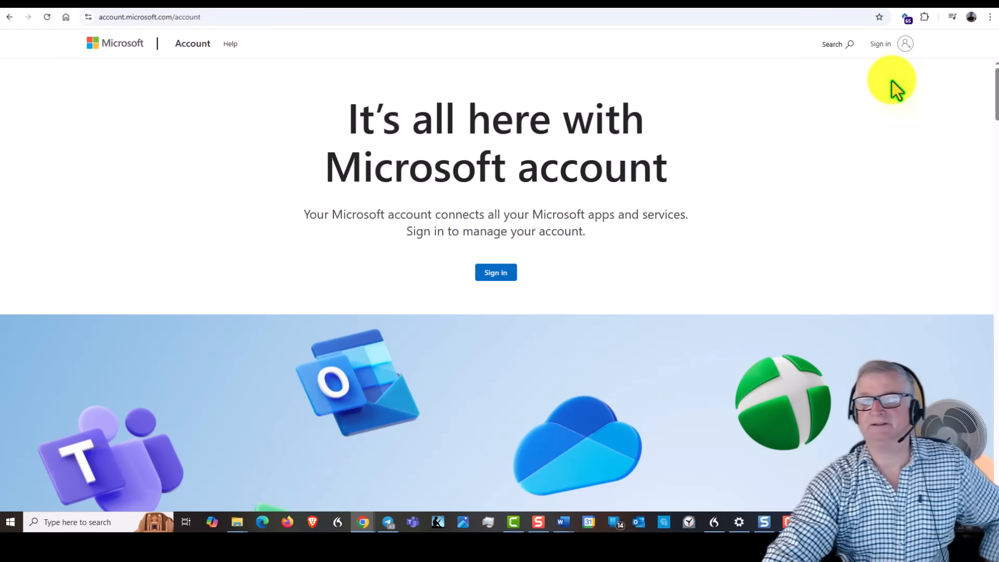
pyautogui.moveTo(897, 69)
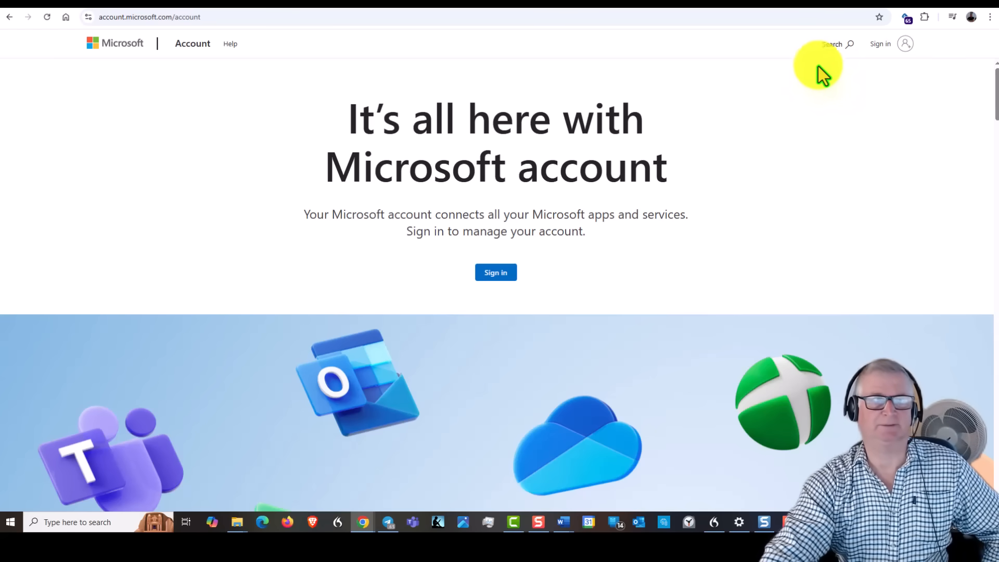
pyautogui.moveTo(809, 90)
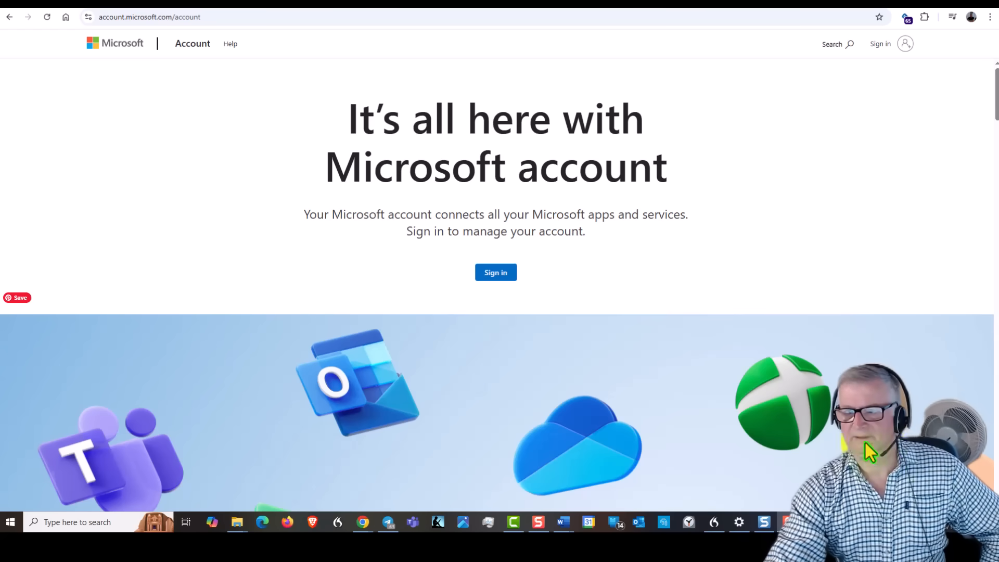
pyautogui.moveTo(738, 520)
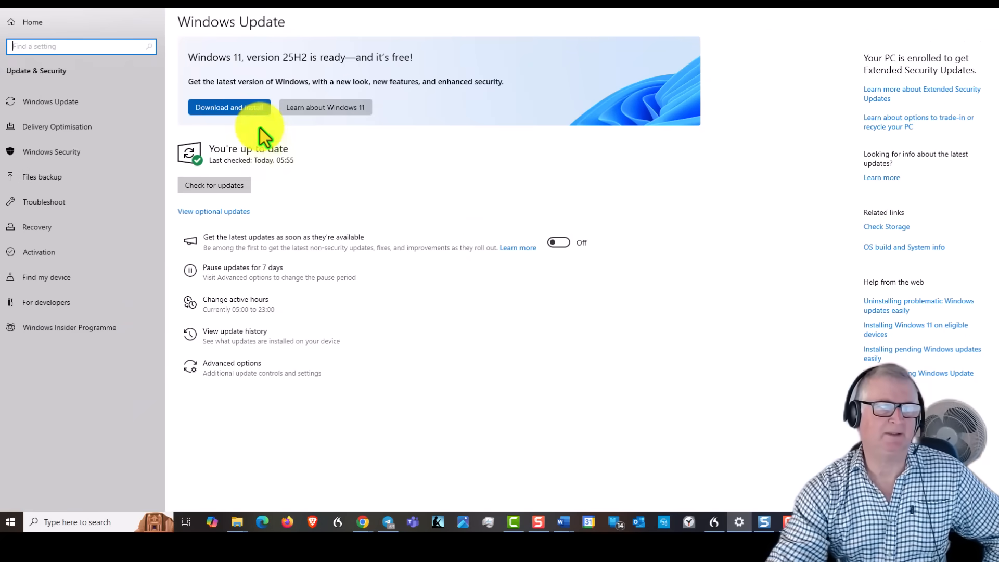
pyautogui.moveTo(261, 211)
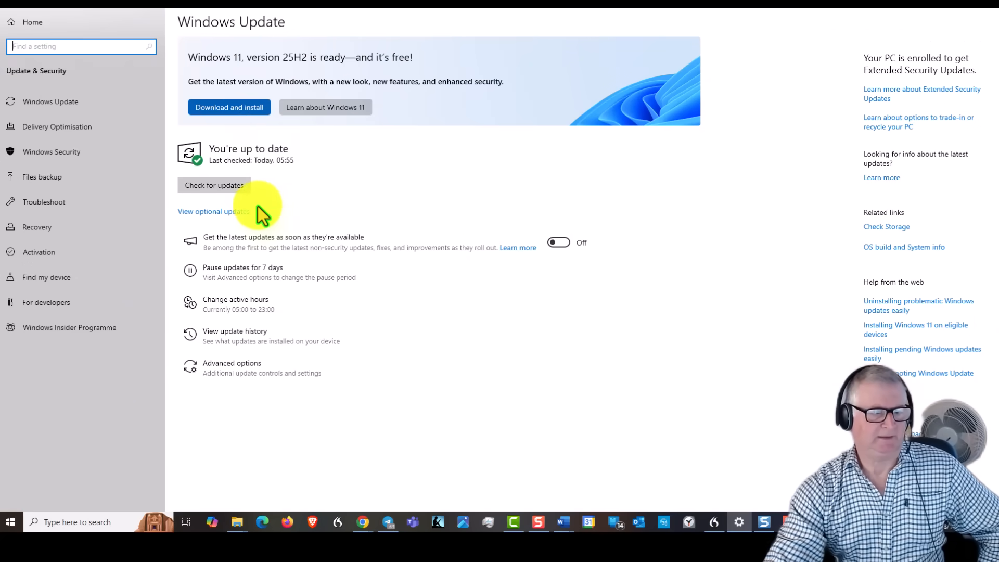
pyautogui.moveTo(425, 168)
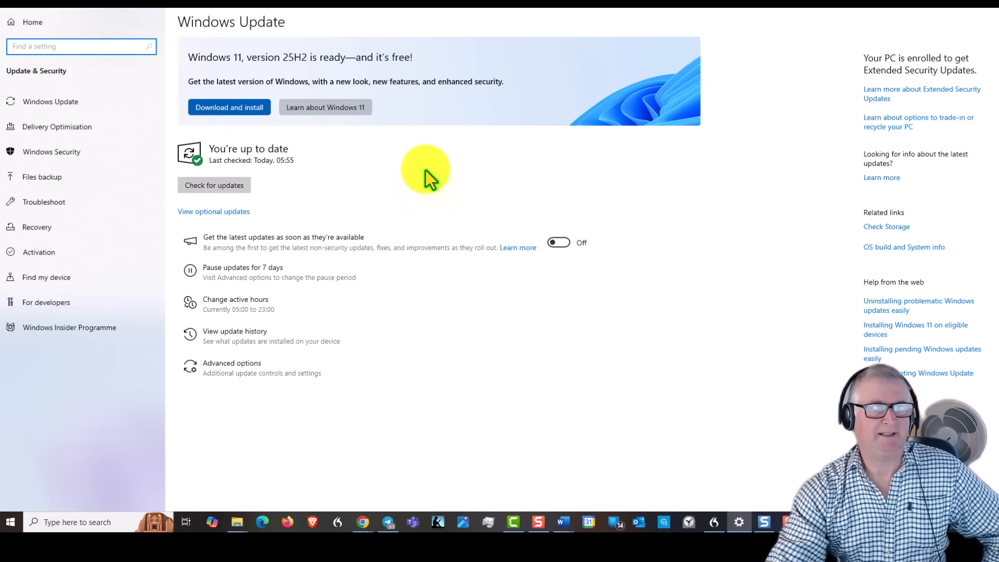
pyautogui.moveTo(447, 165)
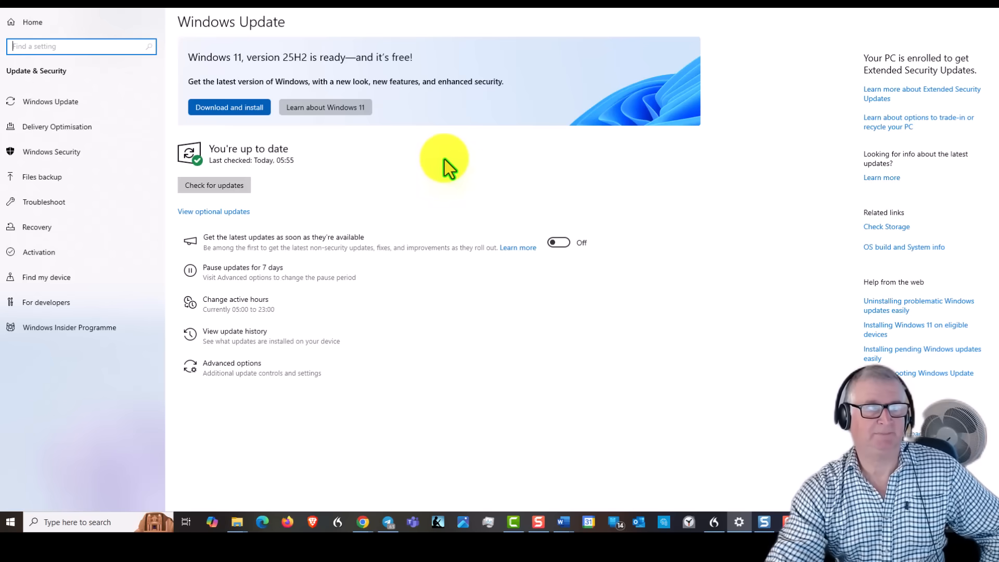
pyautogui.moveTo(424, 183)
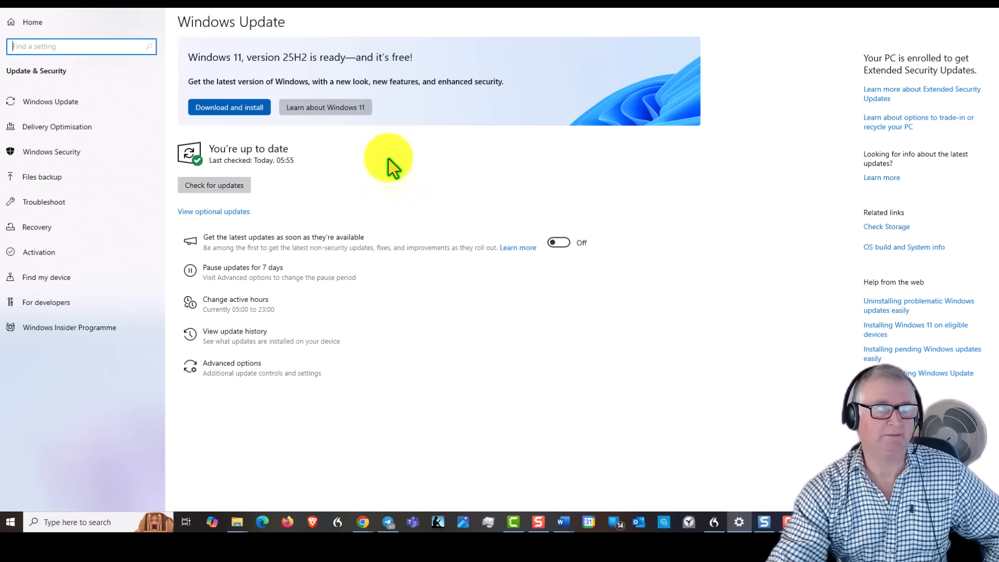
pyautogui.moveTo(342, 172)
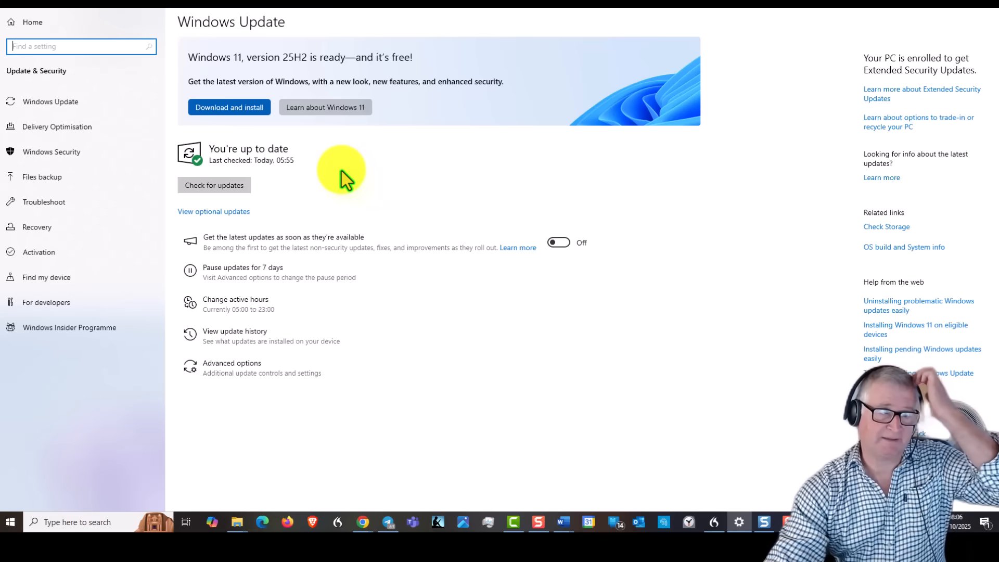
# - Check the optional updates list, which offers only Windows 11 version 25H2, then return
pyautogui.click(213, 211)
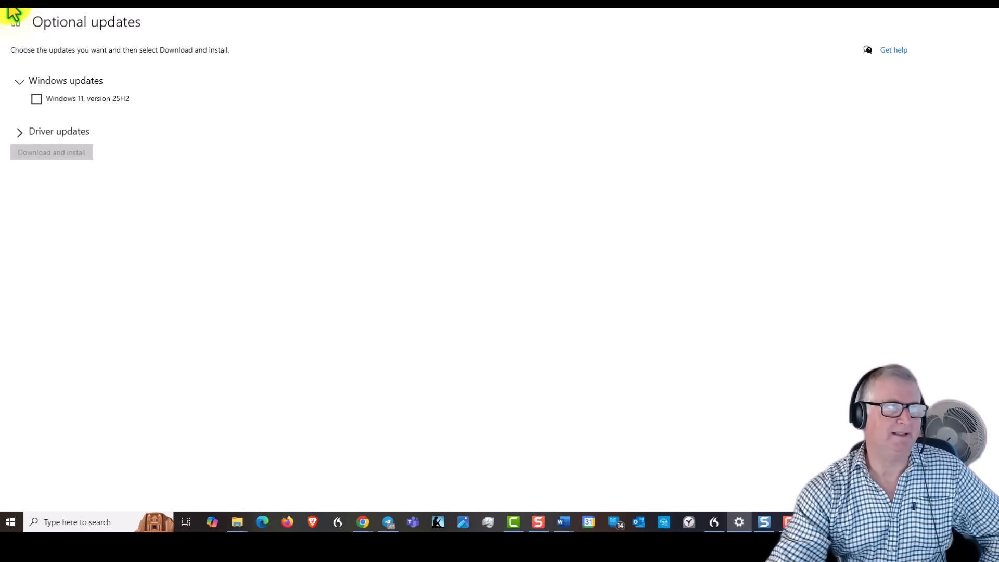
pyautogui.click(11, 12)
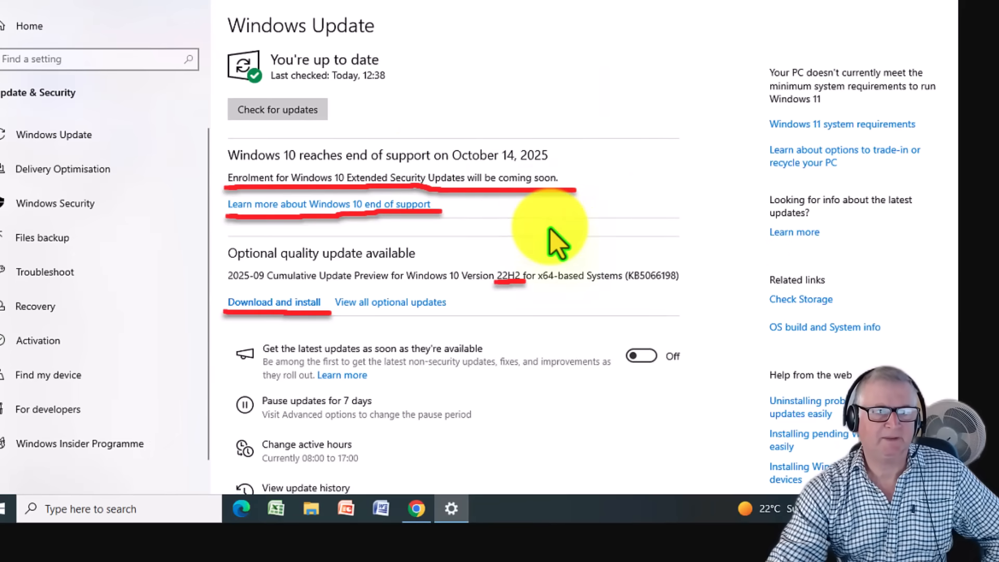
pyautogui.moveTo(382, 175)
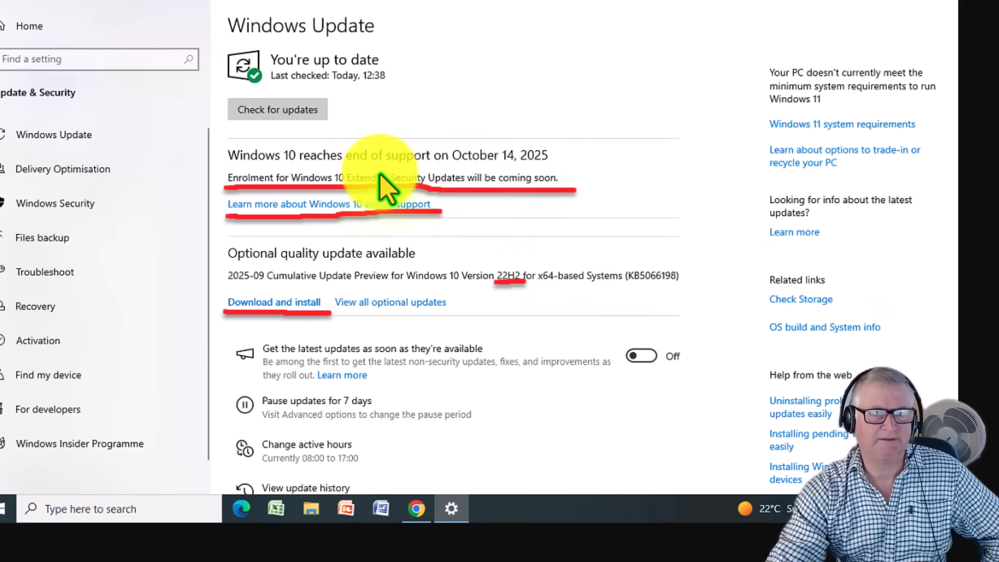
pyautogui.moveTo(478, 185)
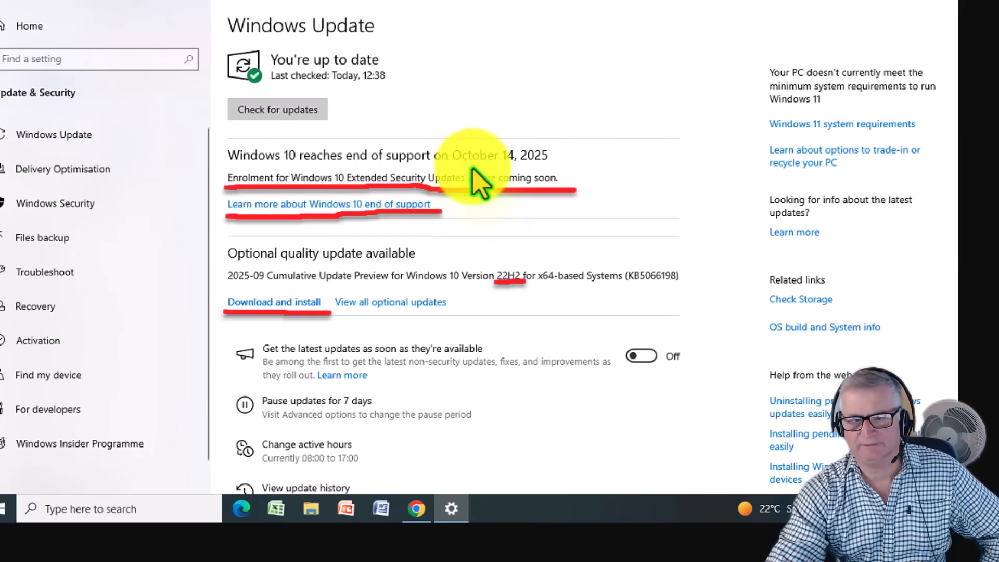
pyautogui.moveTo(510, 185)
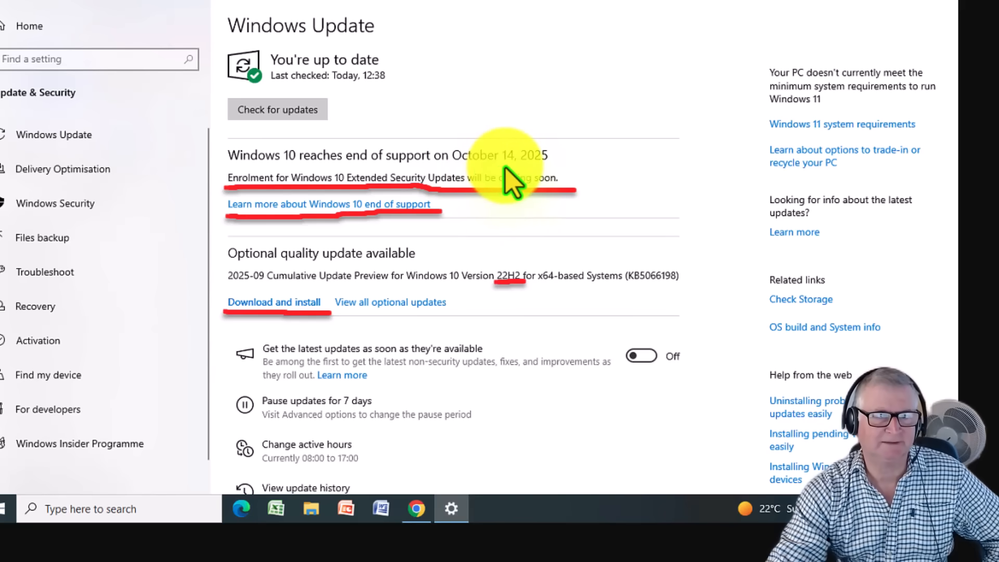
pyautogui.moveTo(357, 287)
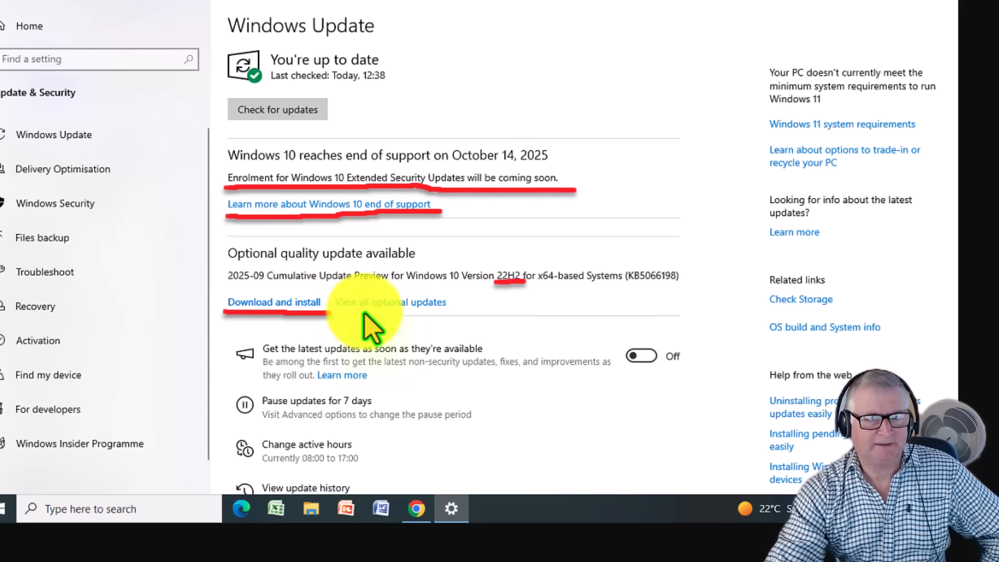
pyautogui.moveTo(414, 328)
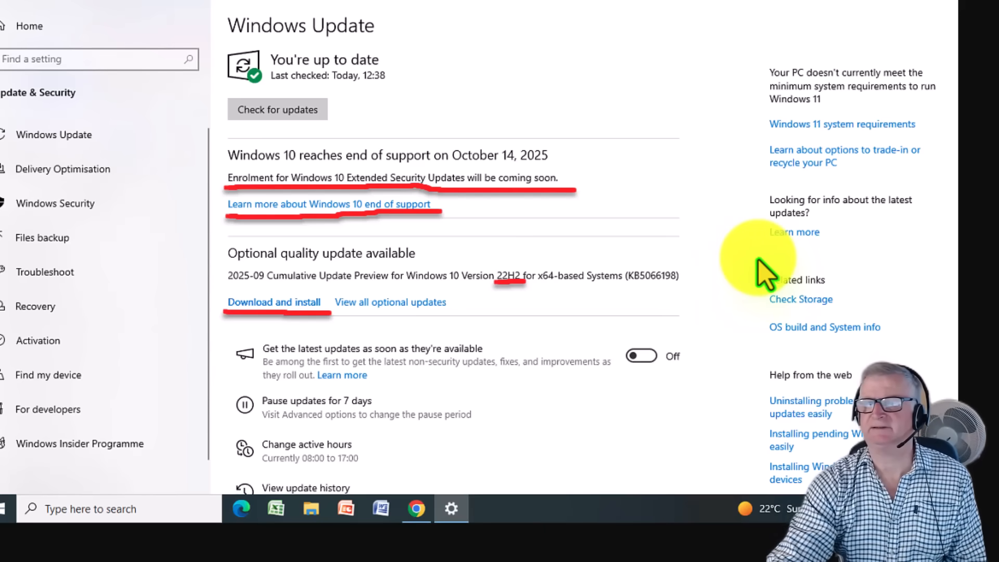
pyautogui.moveTo(774, 258)
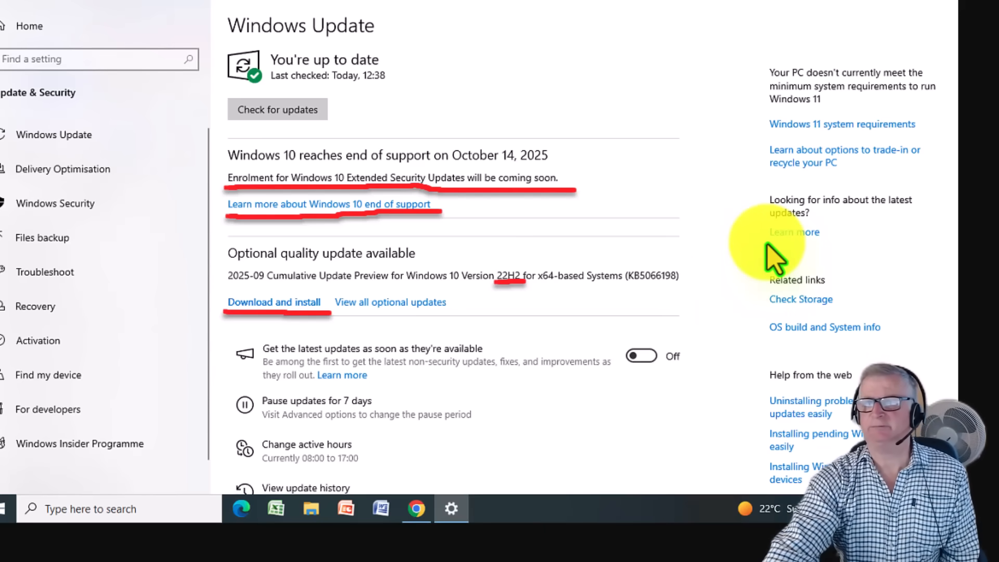
pyautogui.moveTo(800, 255)
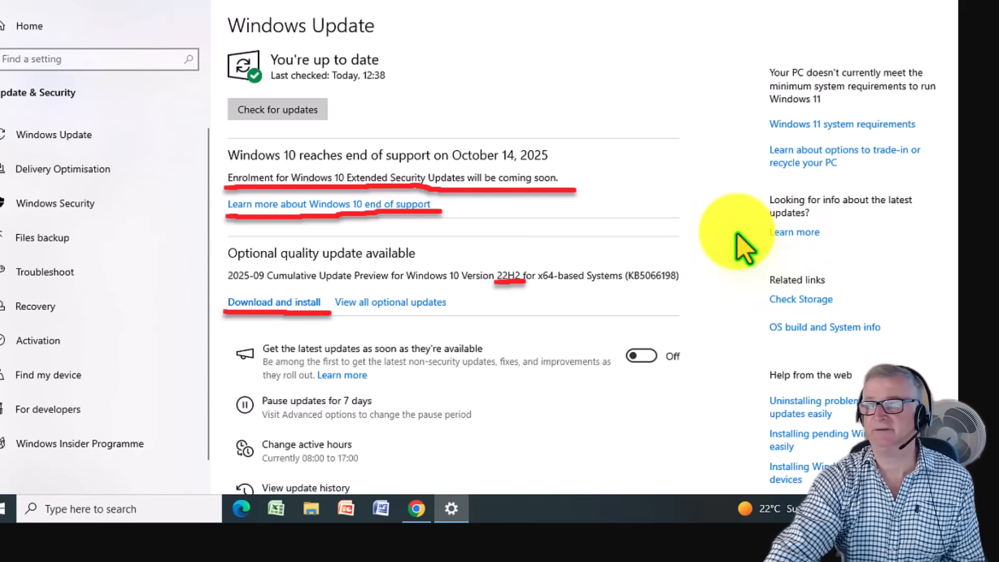
pyautogui.moveTo(810, 204)
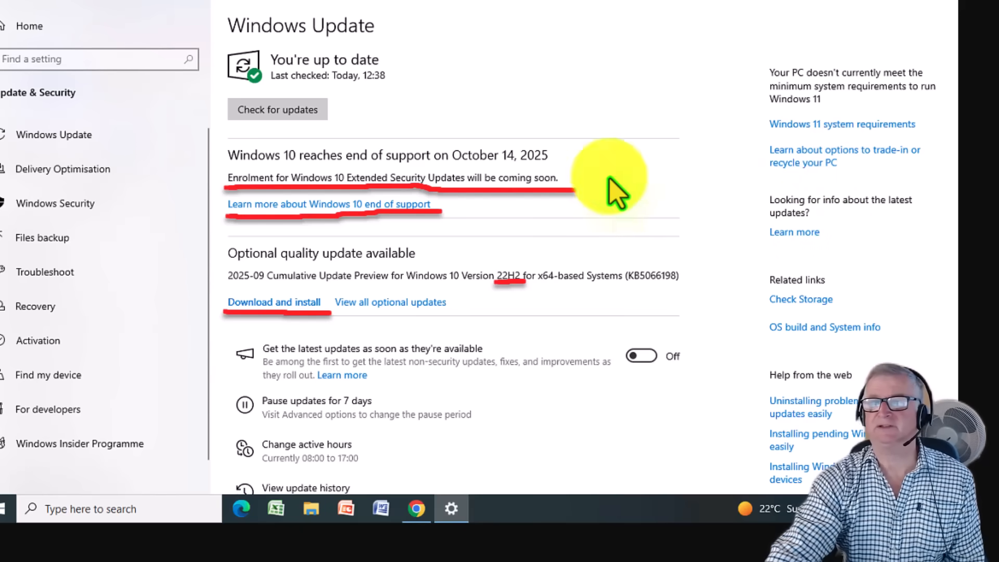
pyautogui.moveTo(459, 178)
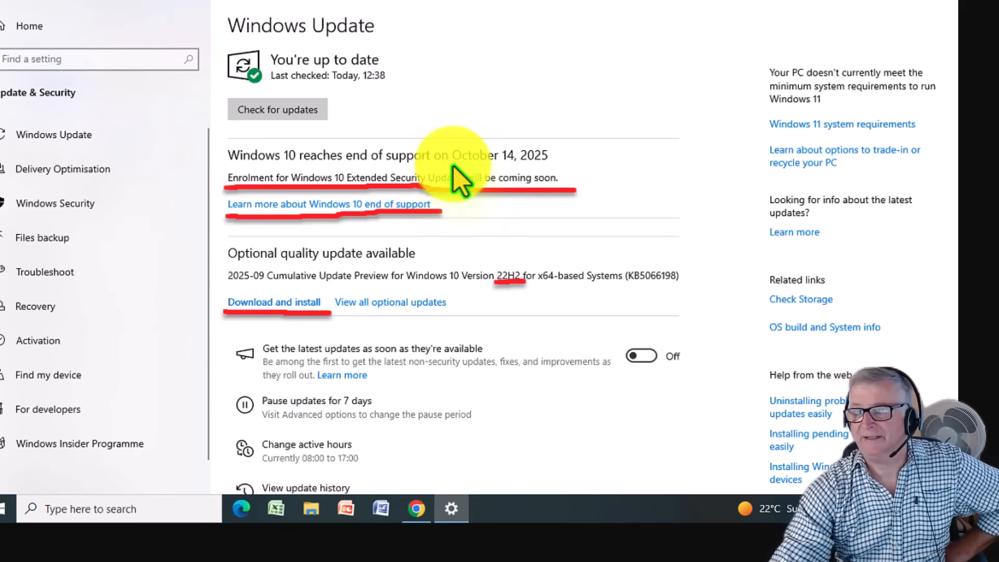
pyautogui.moveTo(423, 378)
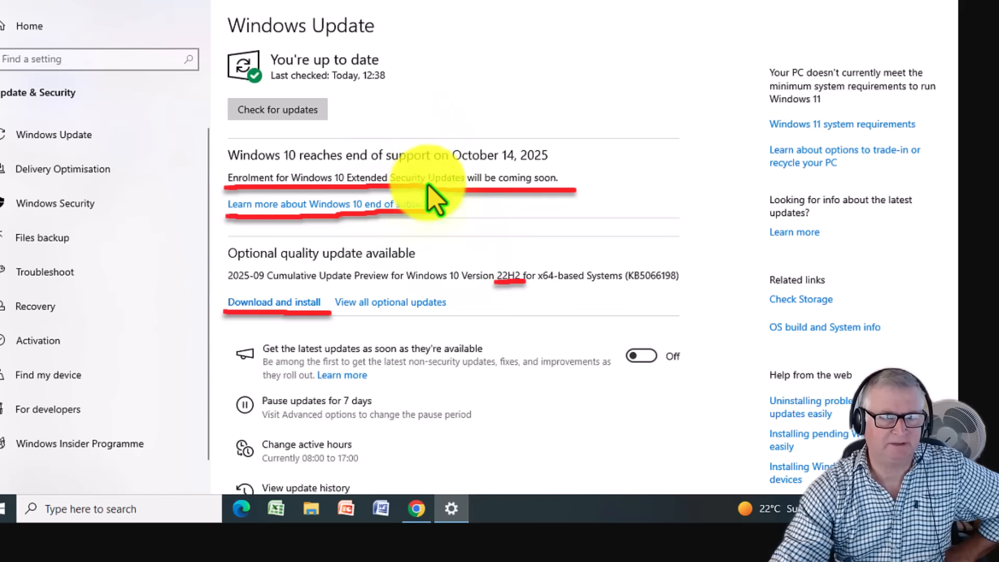
pyautogui.moveTo(354, 280)
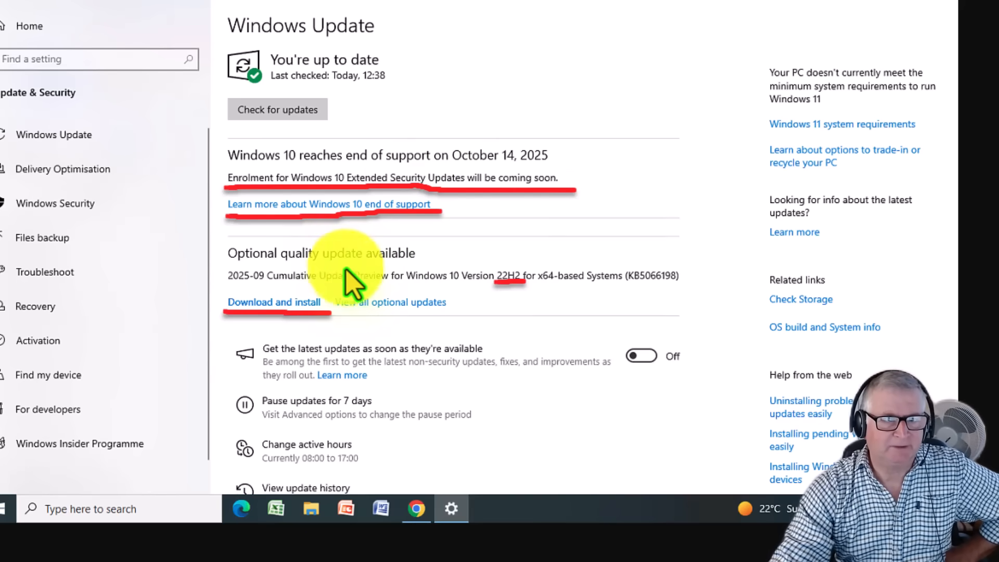
pyautogui.moveTo(401, 334)
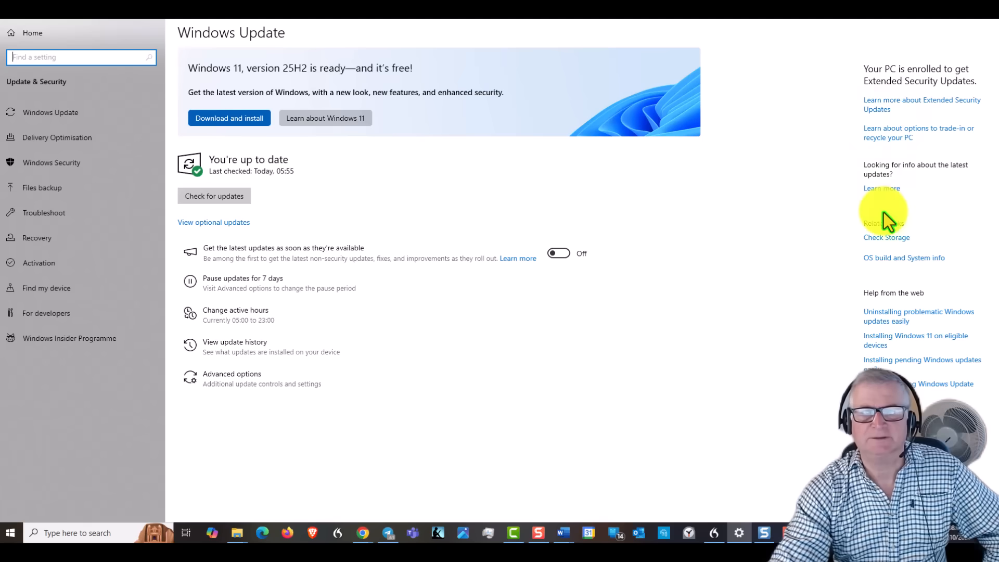
pyautogui.moveTo(296, 76)
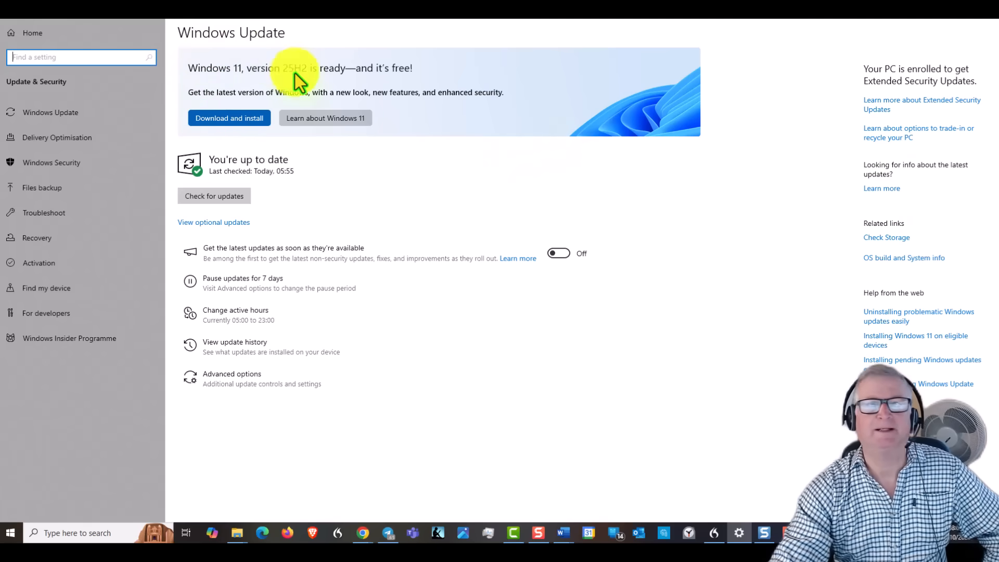
pyautogui.moveTo(745, 105)
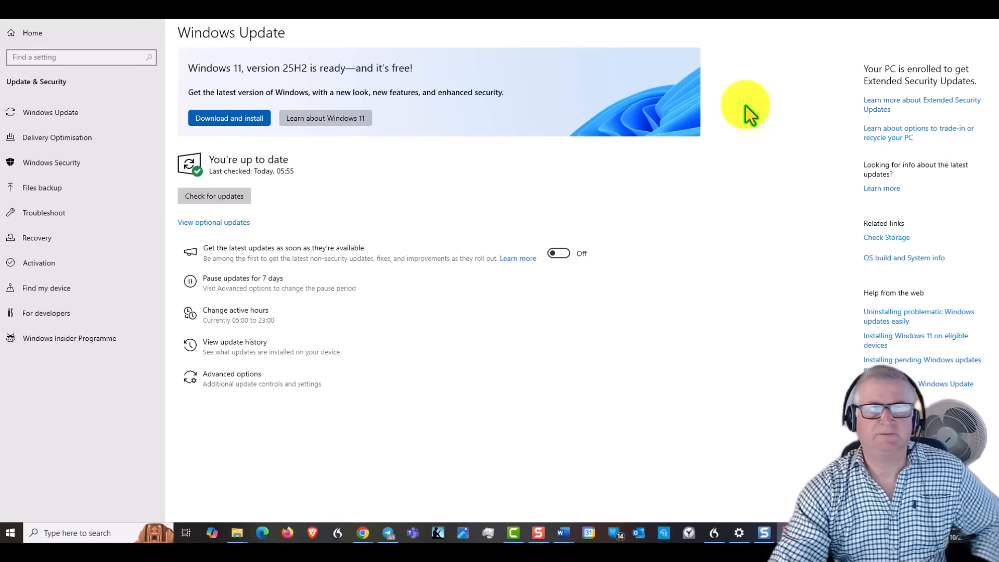
pyautogui.moveTo(759, 102)
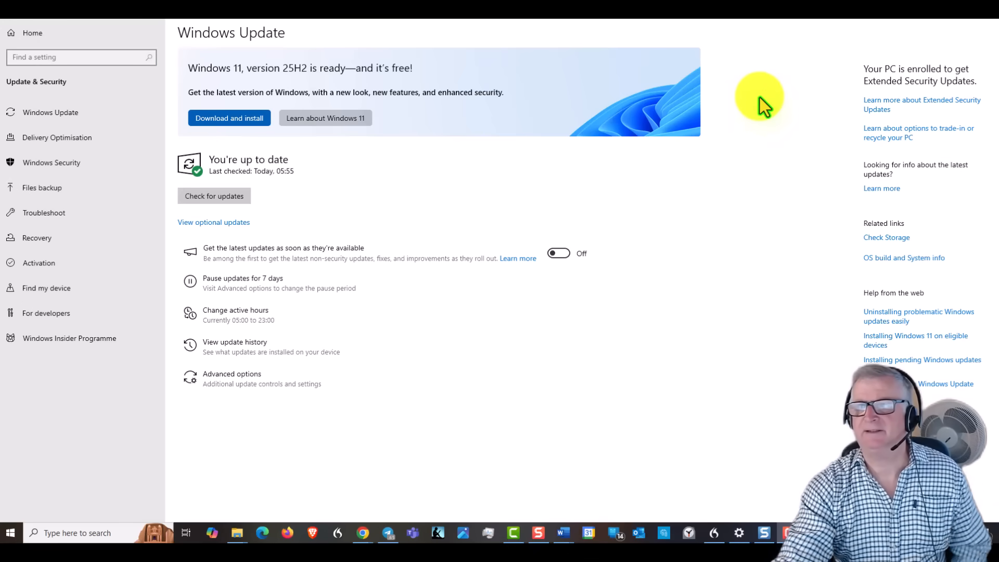
pyautogui.moveTo(767, 86)
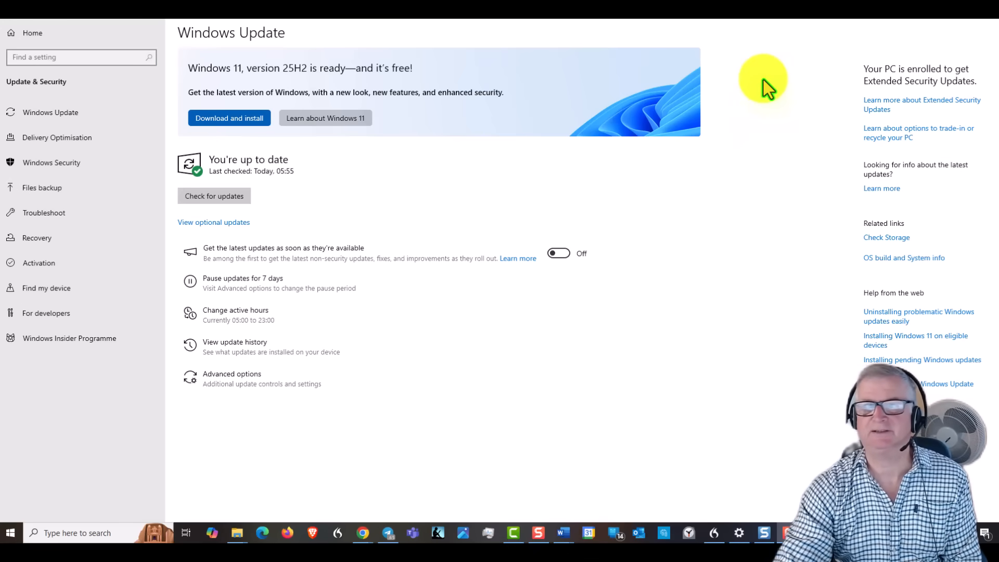
pyautogui.moveTo(921, 22)
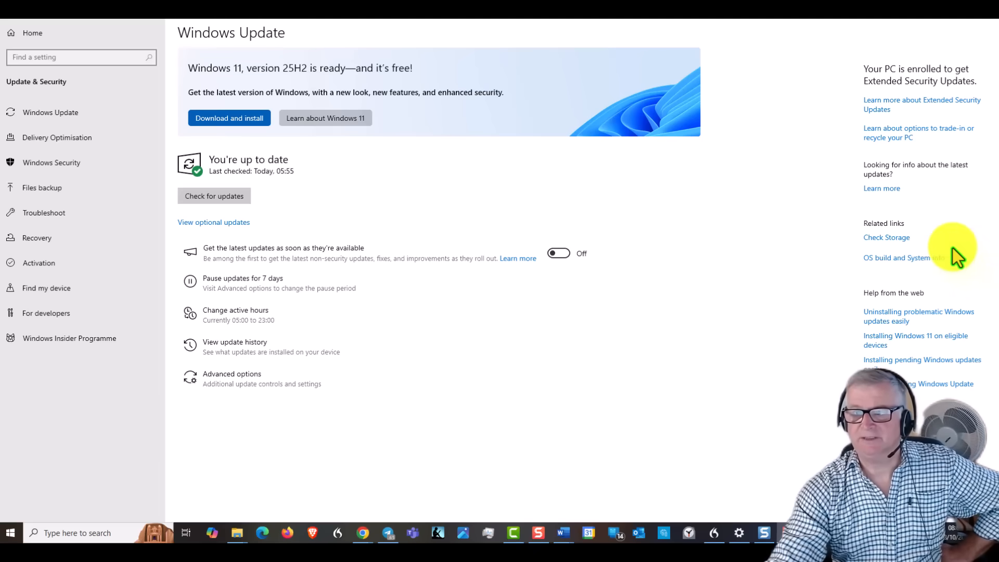
pyautogui.moveTo(964, 252)
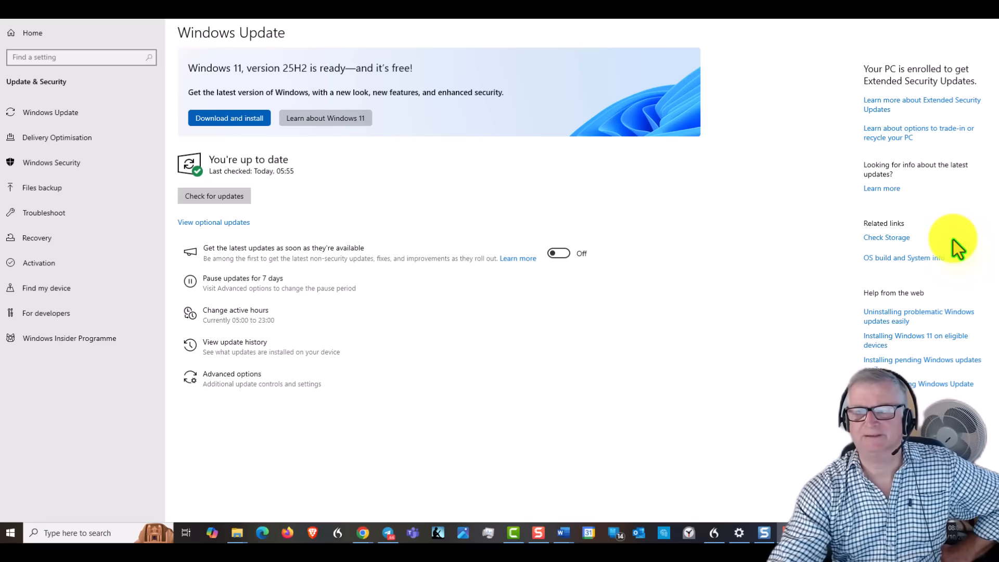
pyautogui.moveTo(828, 254)
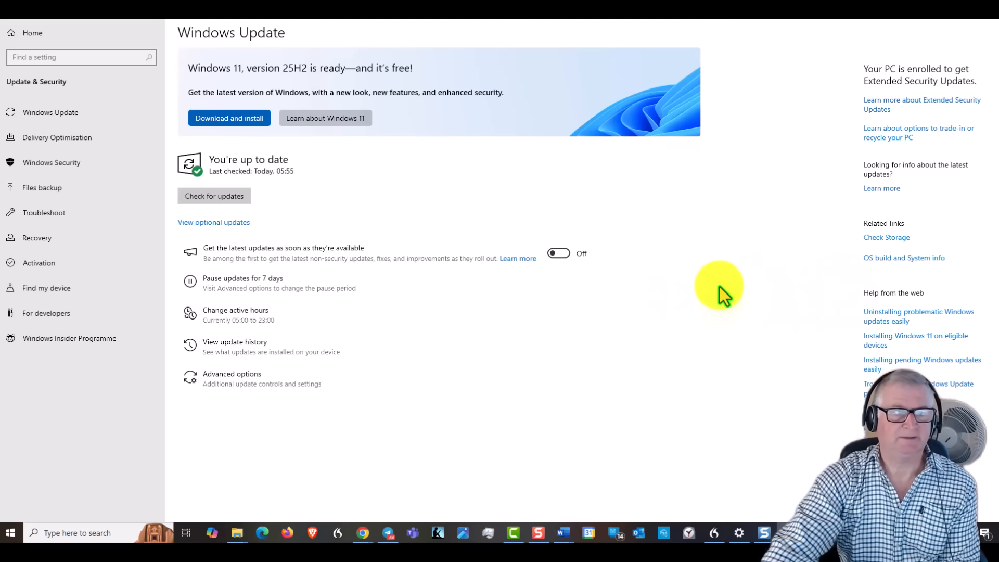
pyautogui.moveTo(777, 264)
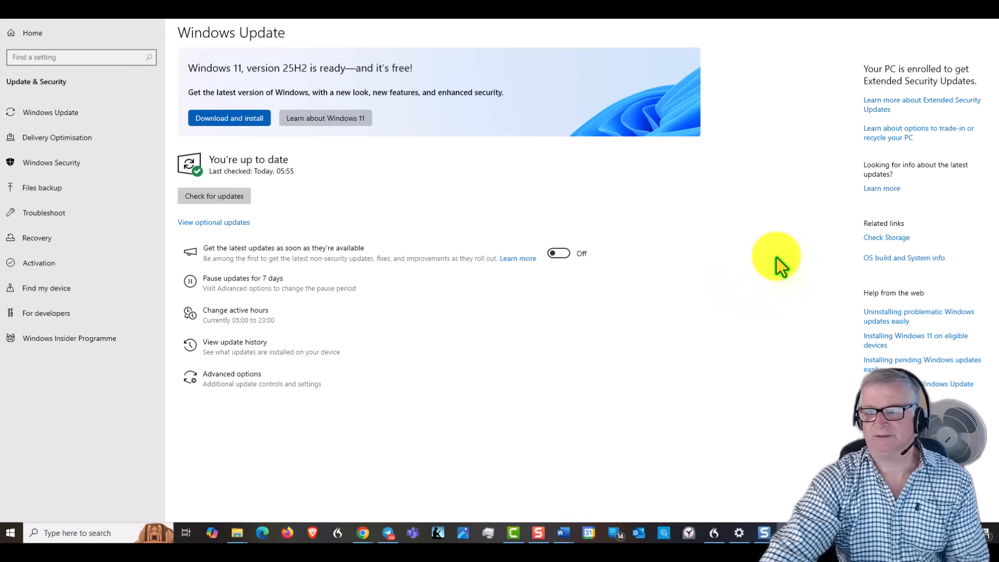
pyautogui.moveTo(729, 274)
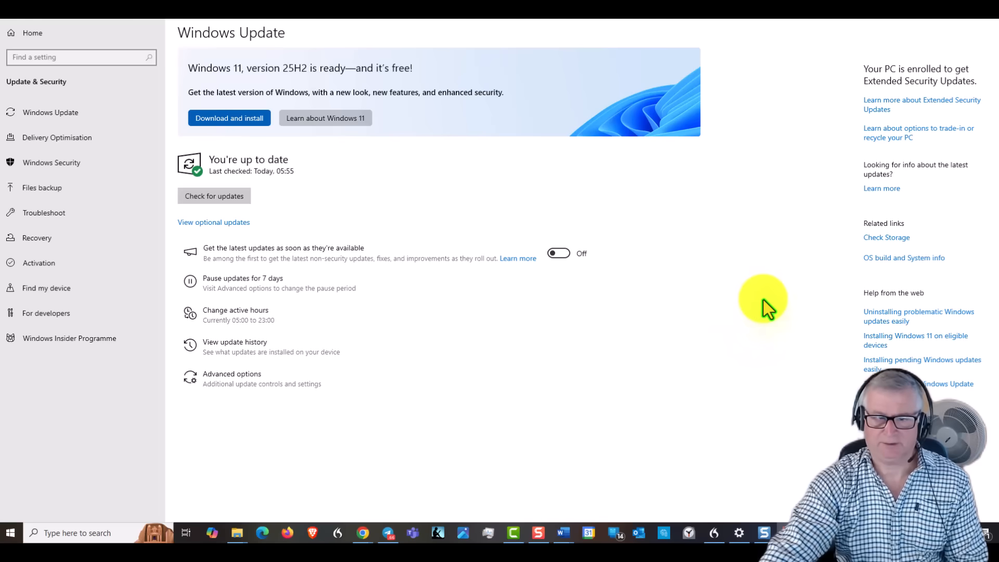
pyautogui.moveTo(744, 336)
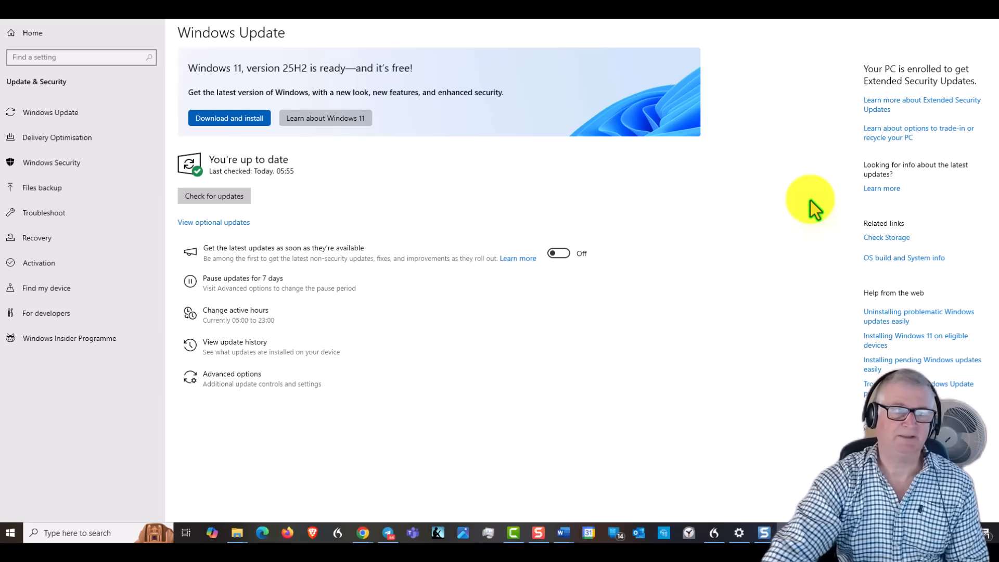
pyautogui.moveTo(791, 258)
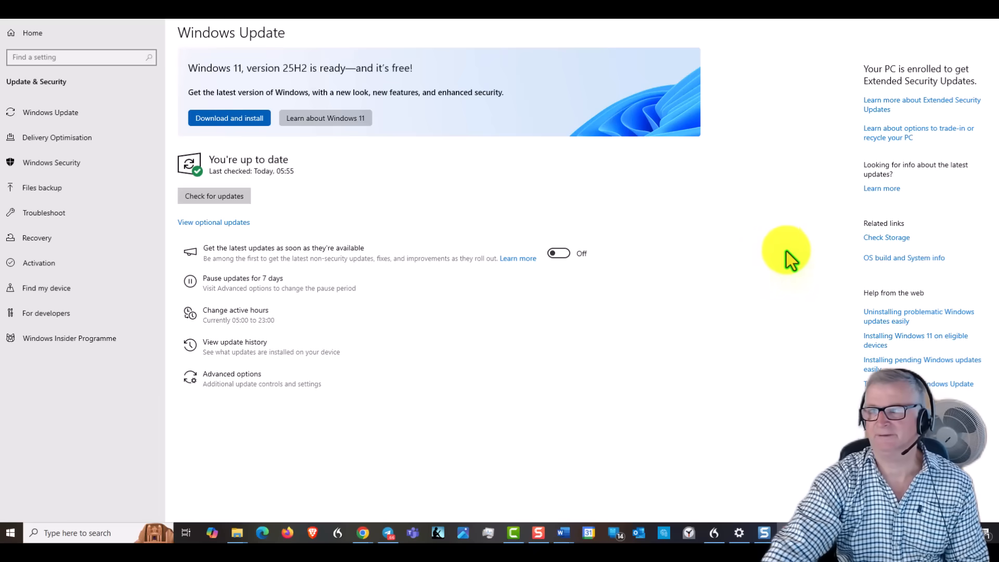